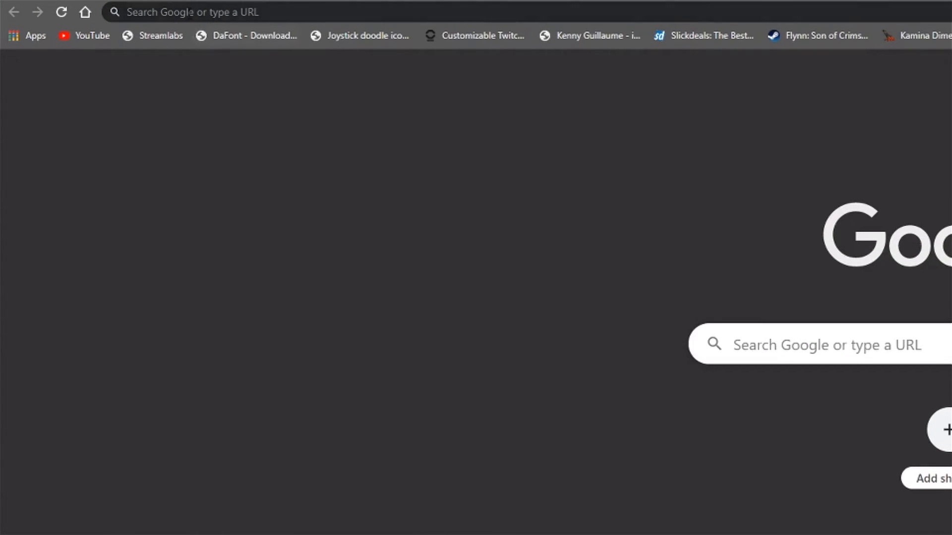
- Navigate the browser to itch.io to reach its homepage
type("itch.io")
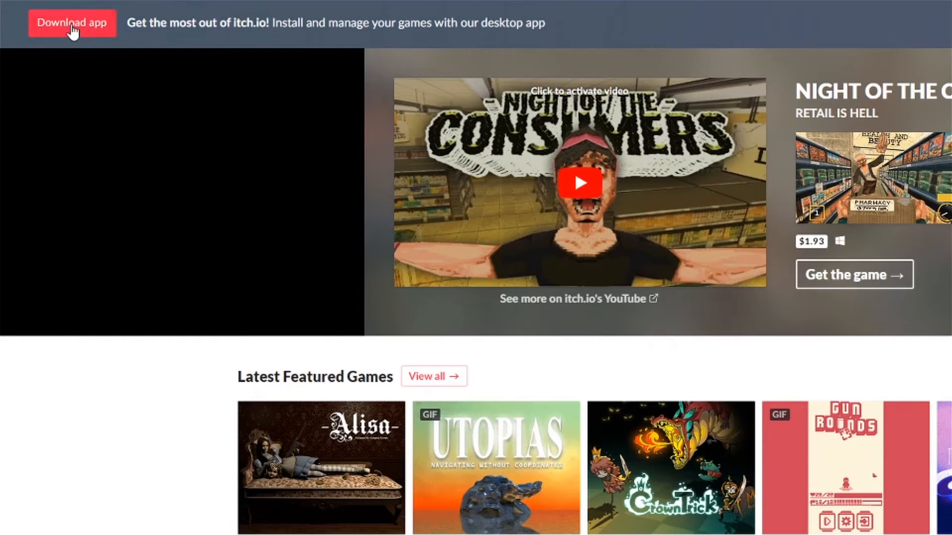
- Download the itch desktop app installer and save it to the Desktop
left_click(71, 23)
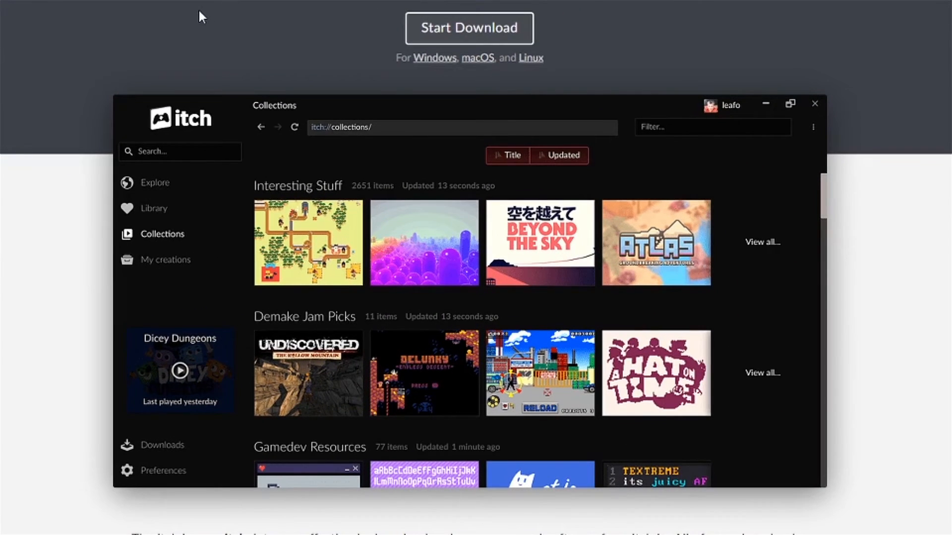
mouse_move(443, 80)
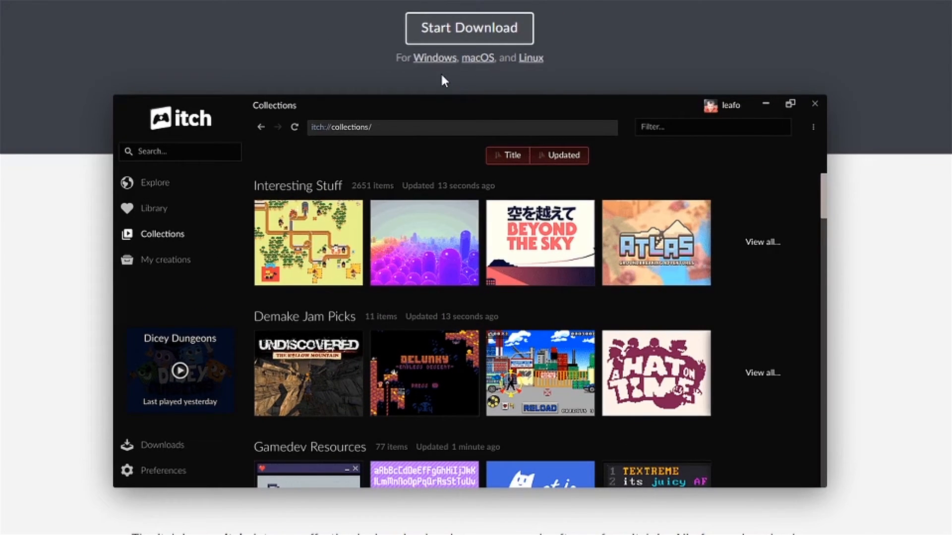
mouse_move(535, 72)
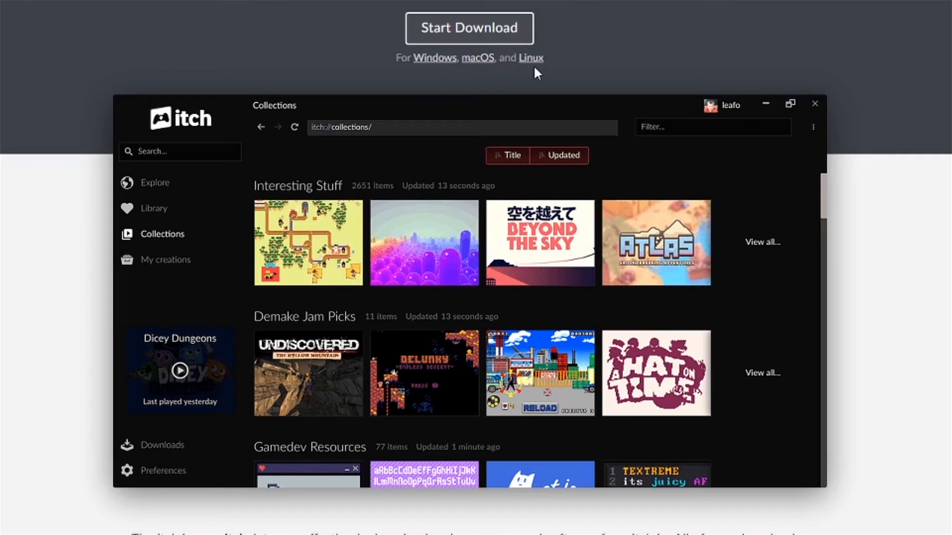
mouse_move(429, 71)
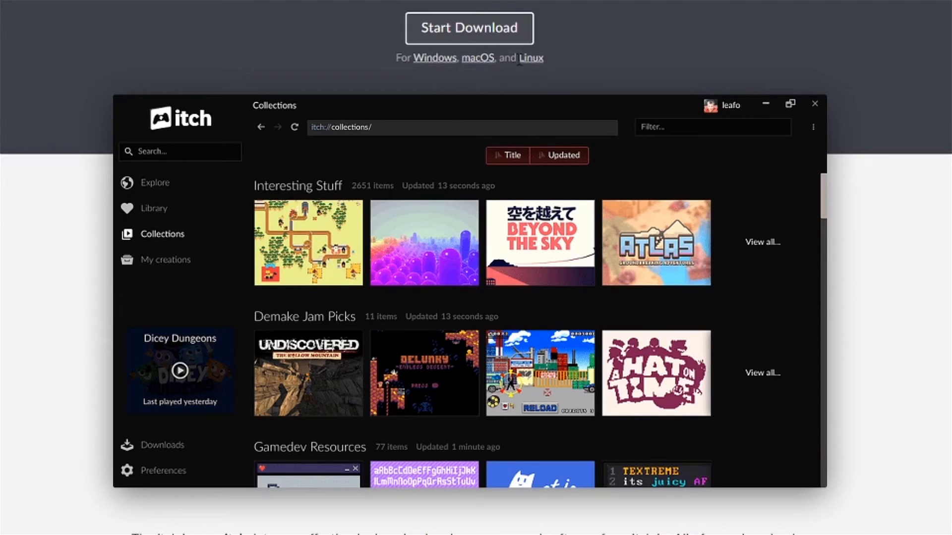
mouse_move(533, 63)
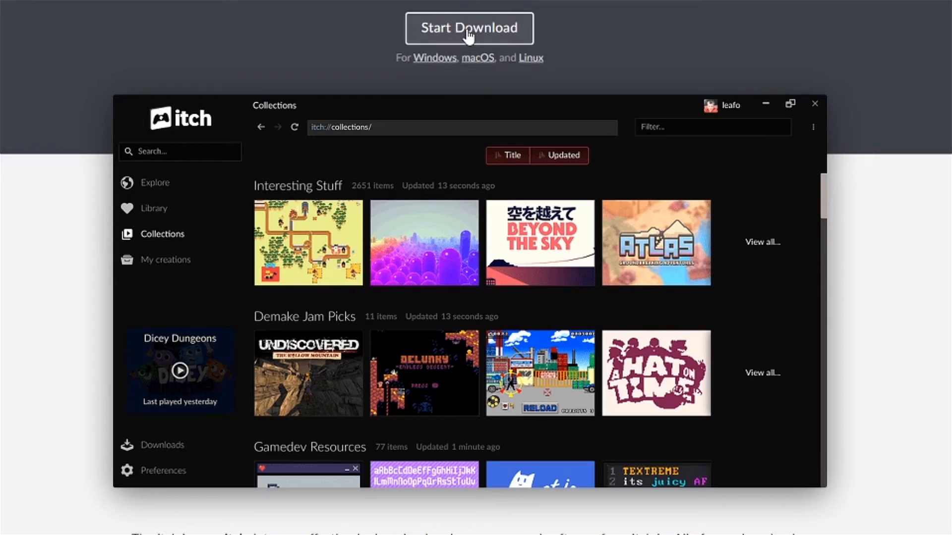
left_click(469, 28)
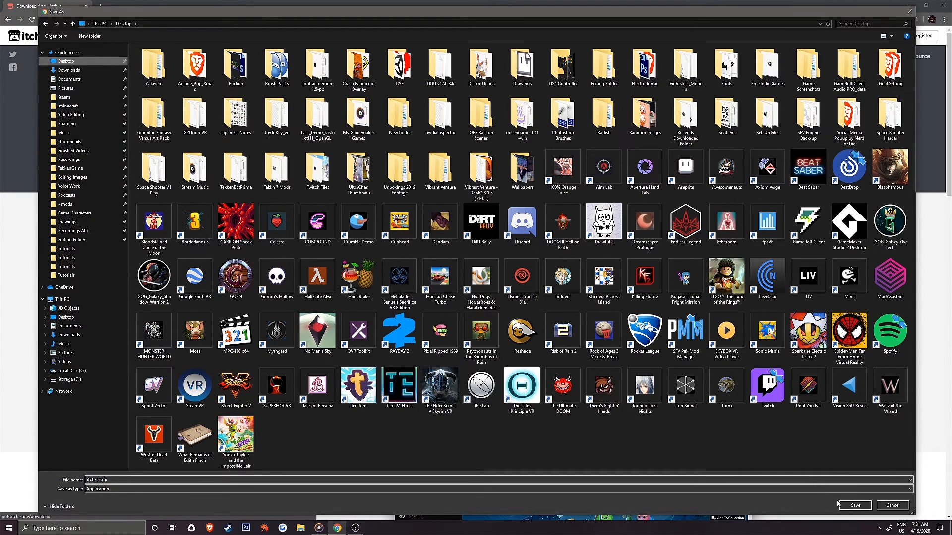
left_click(853, 505)
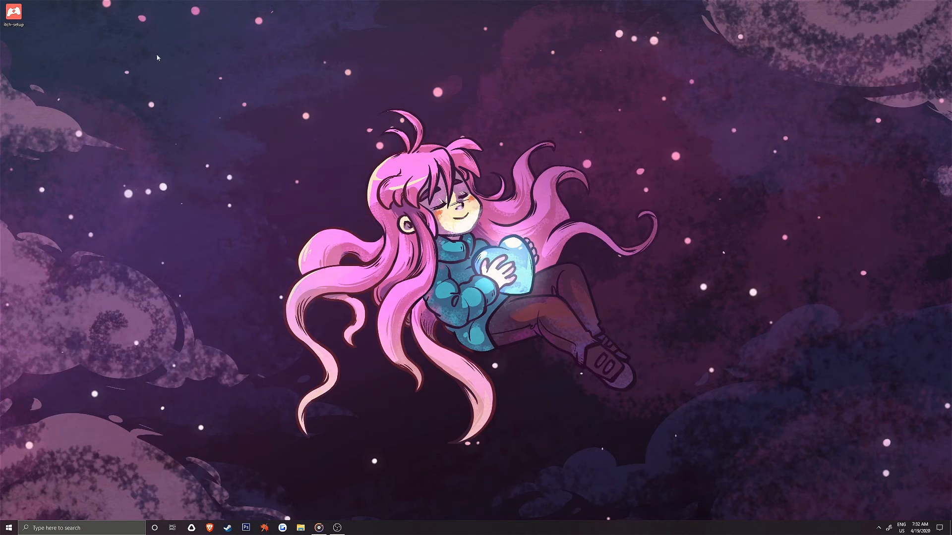
mouse_move(36, 18)
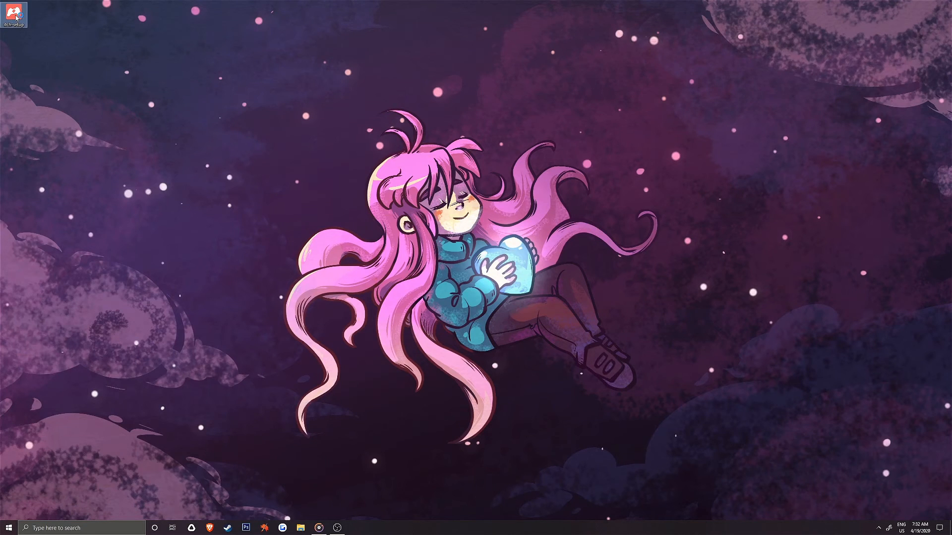
- Run itch-setup from the desktop, browse install locations, and keep the default AppData\Local\itch folder
double_click(22, 15)
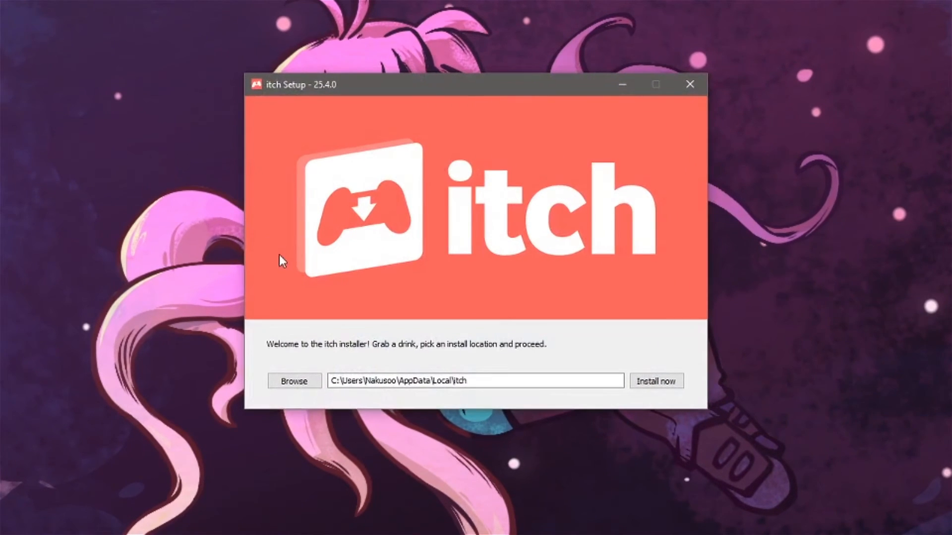
mouse_move(337, 372)
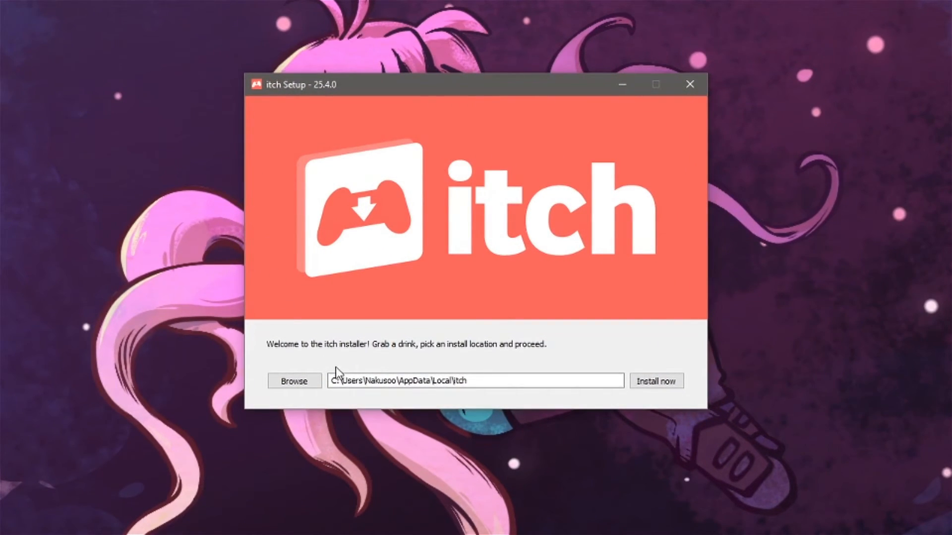
left_click(475, 381)
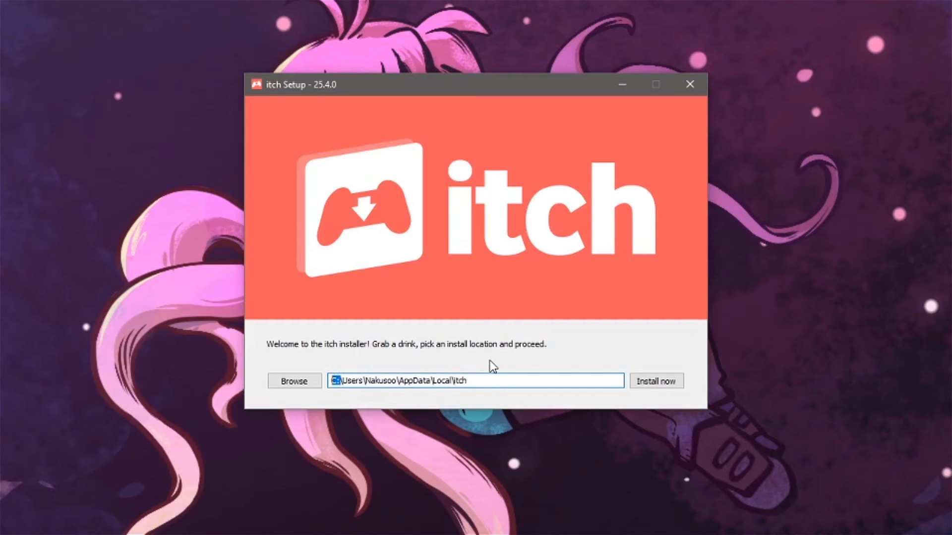
mouse_move(495, 365)
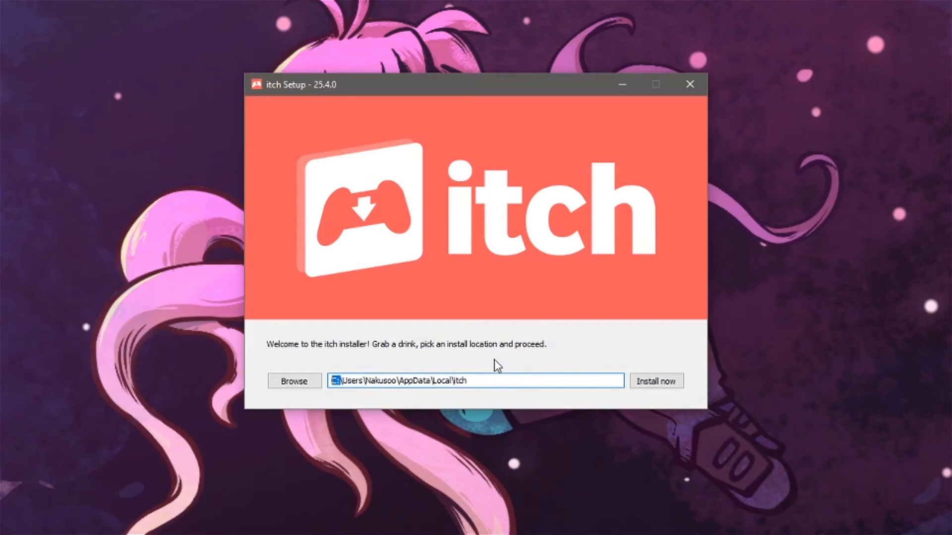
mouse_move(498, 366)
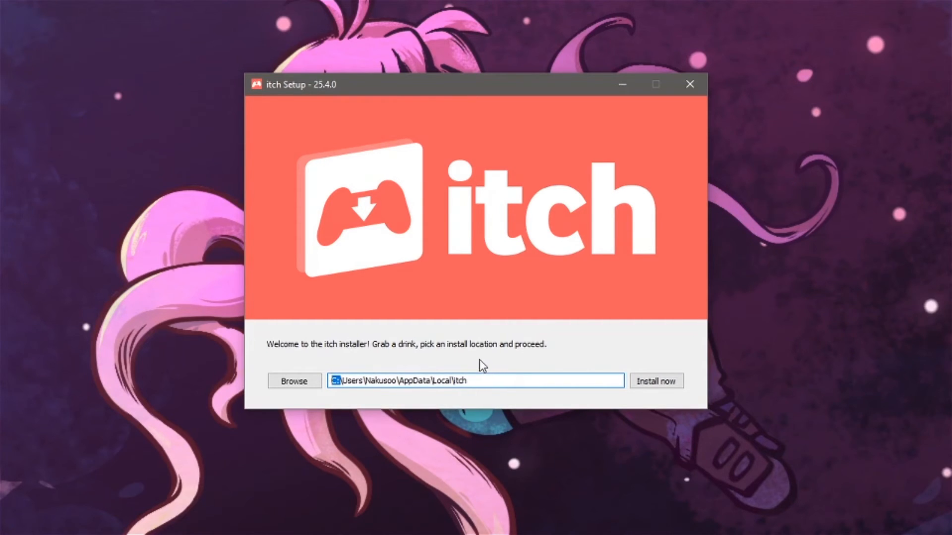
left_click(293, 381)
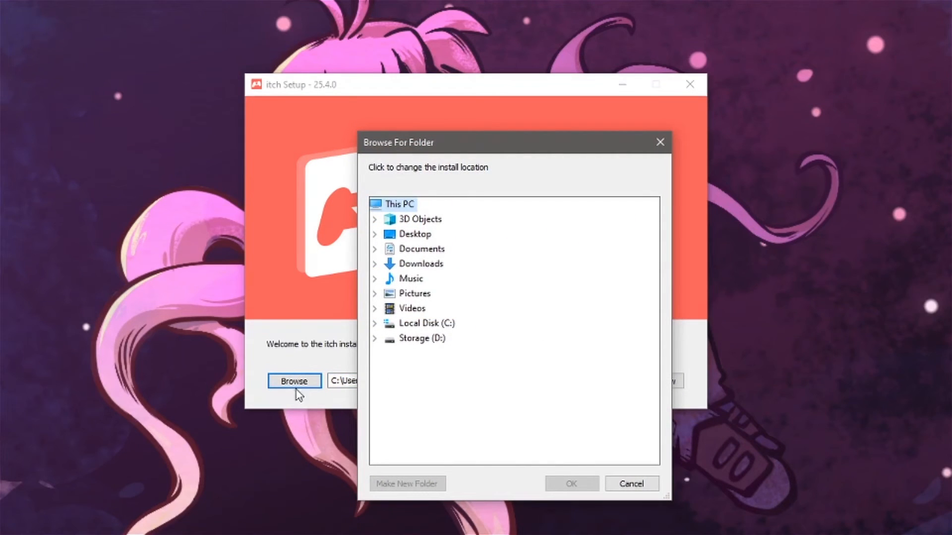
double_click(415, 234)
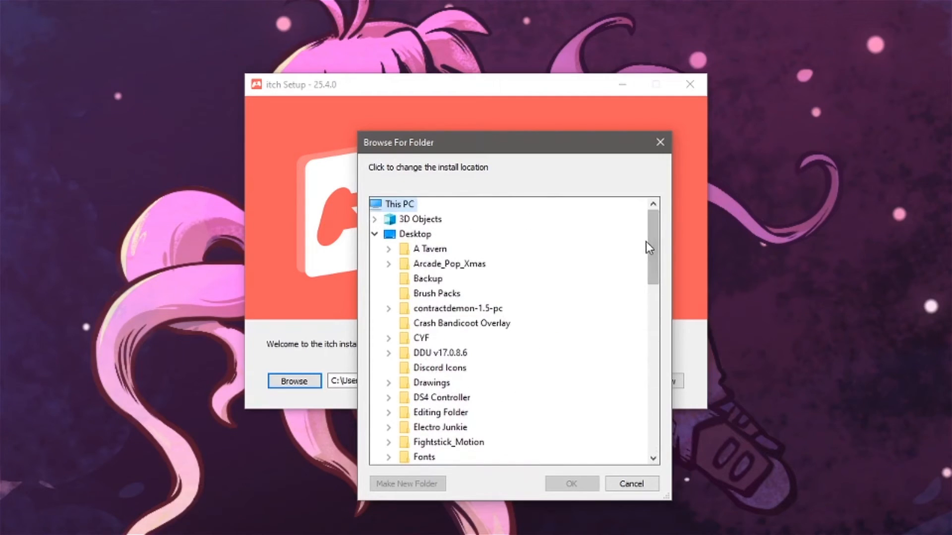
left_click(630, 484)
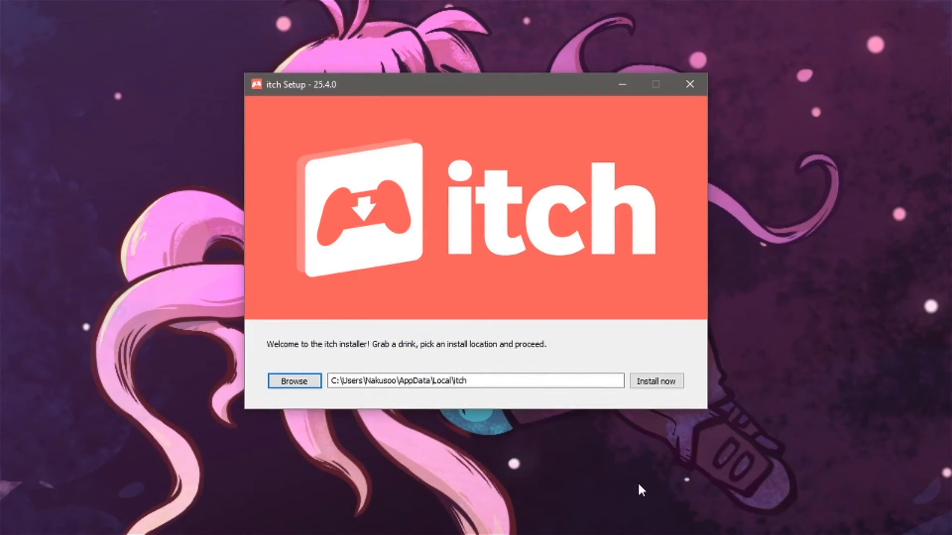
- Install itch to the default location and let the client open to its login screen
left_click(656, 381)
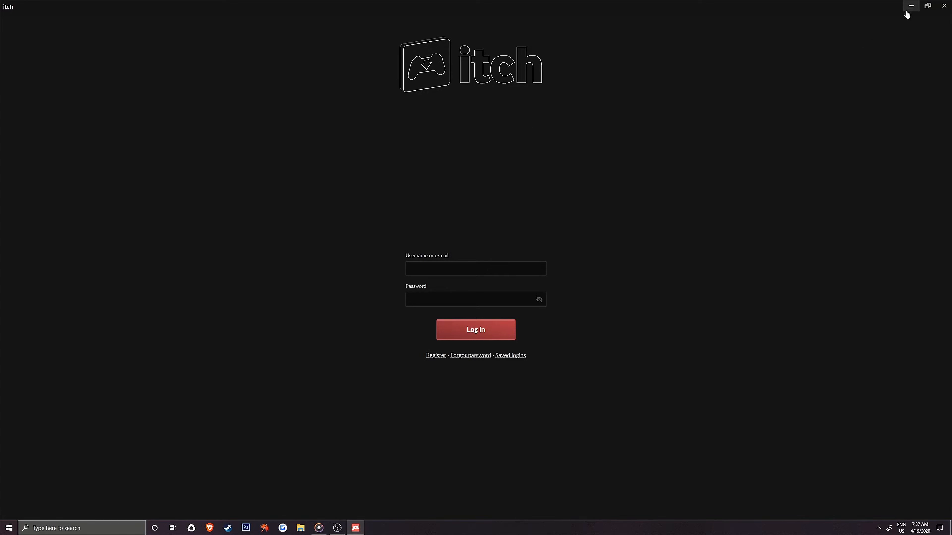
left_click(910, 6)
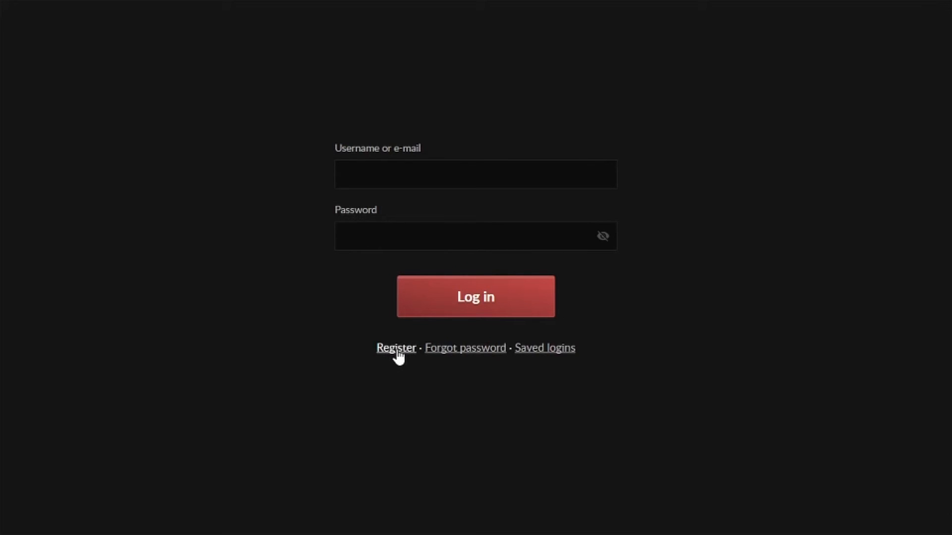
- Register an itch.io account with username 'pik', a password, and a hotmail.com email
left_click(395, 348)
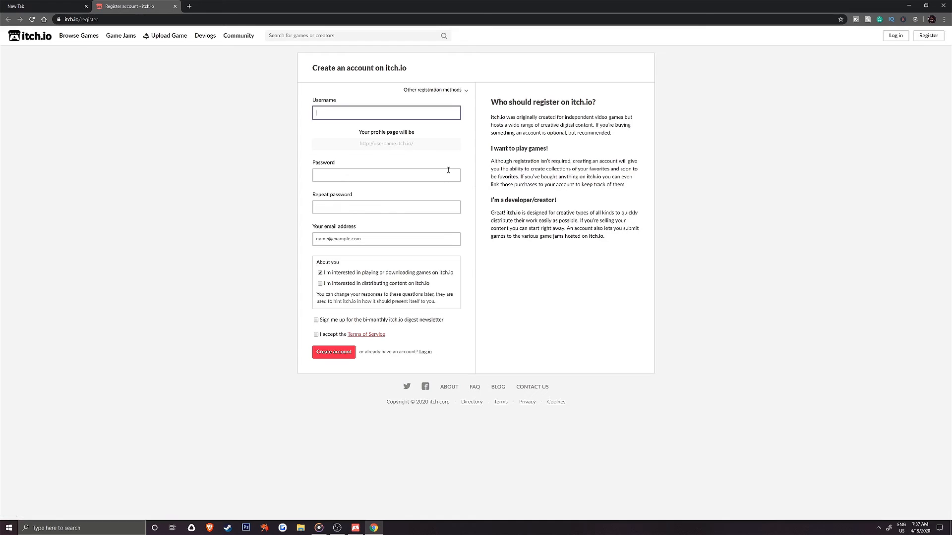
type("pikachumain")
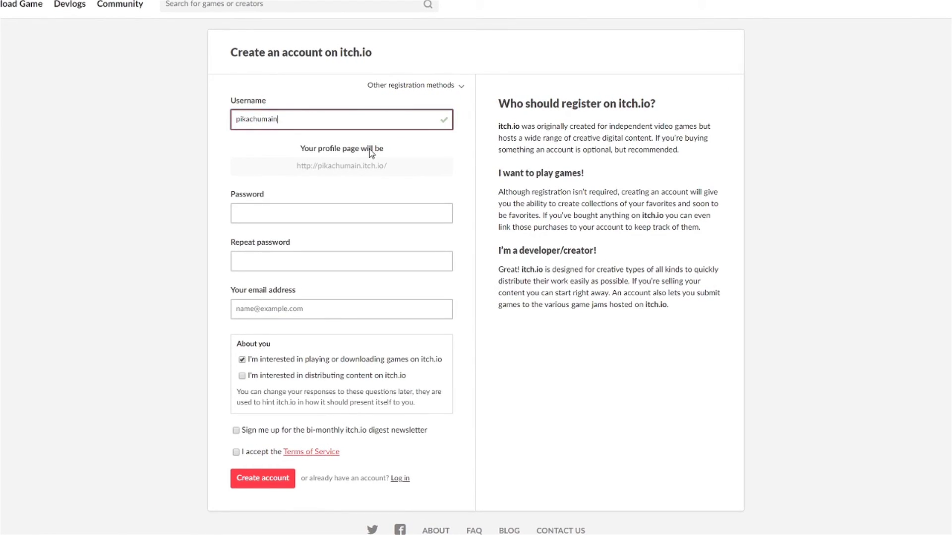
type("password")
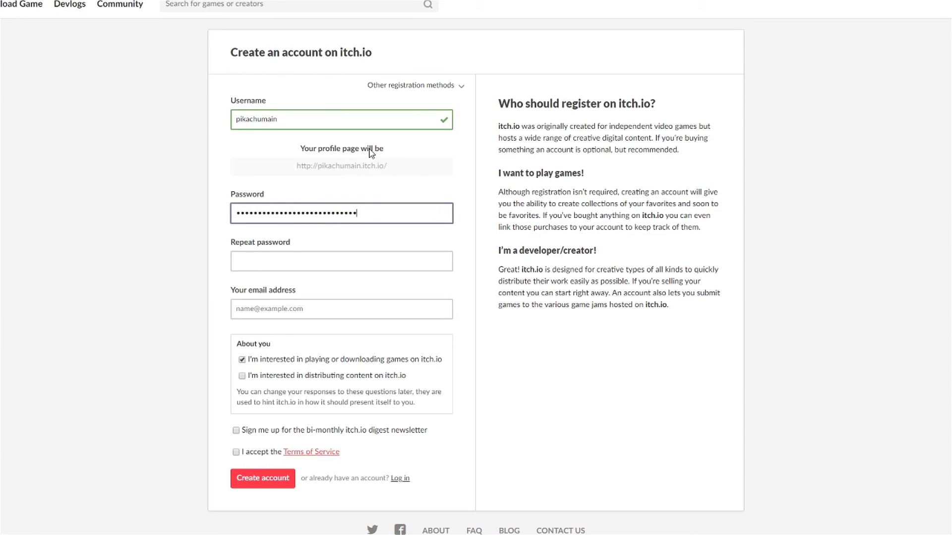
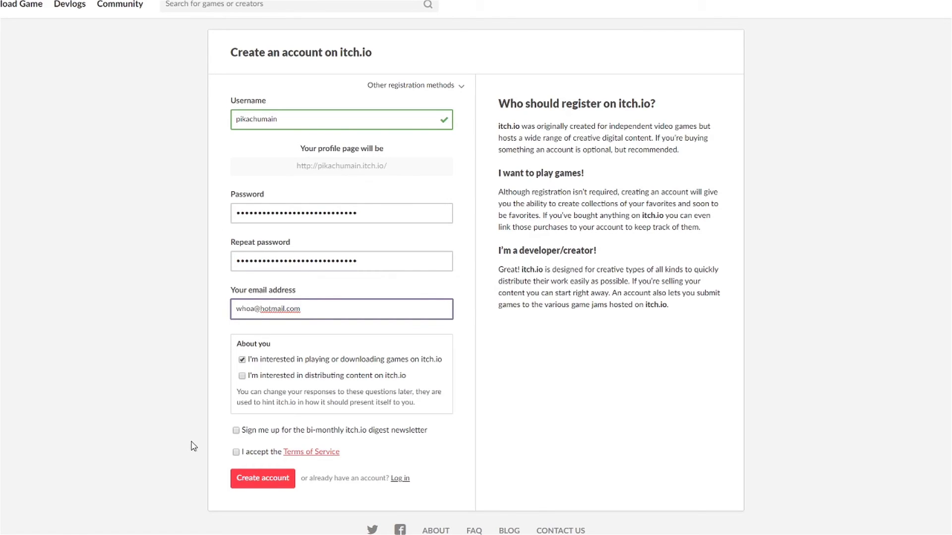
- Accept the Terms of Service, mark interest in distributing content, and create the account
left_click(236, 452)
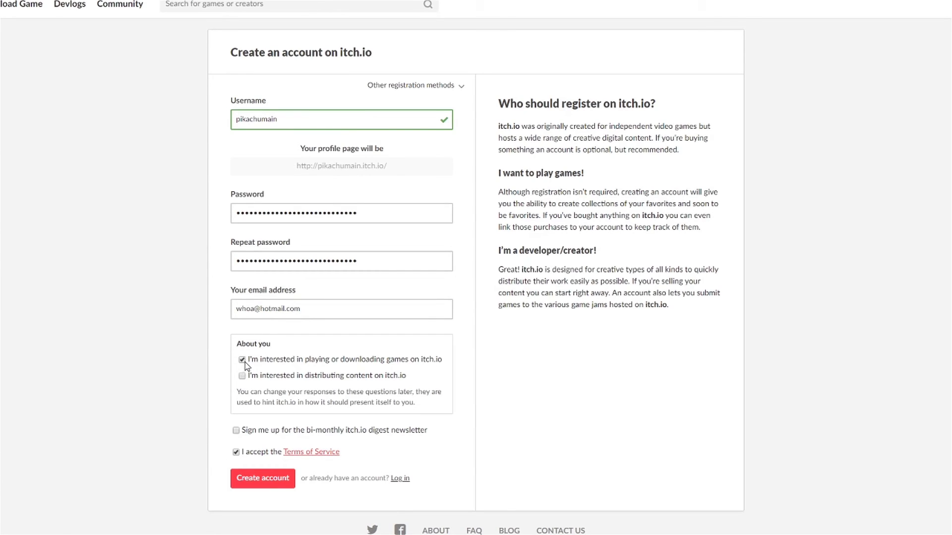
left_click(242, 376)
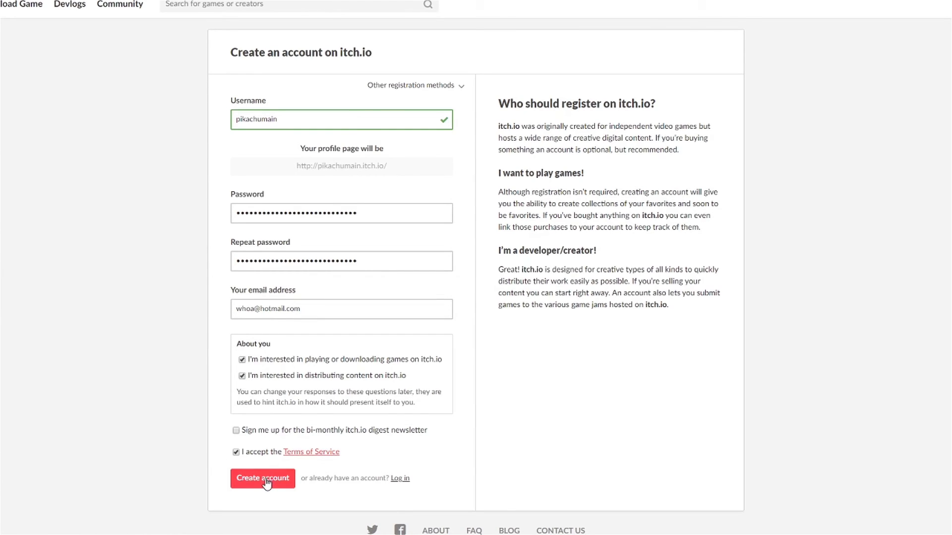
left_click(262, 478)
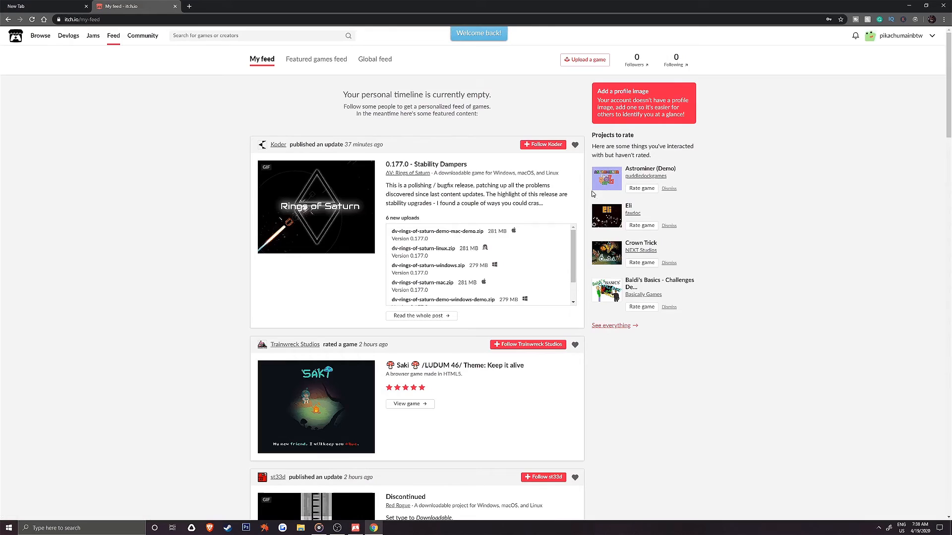
scroll("down", 3)
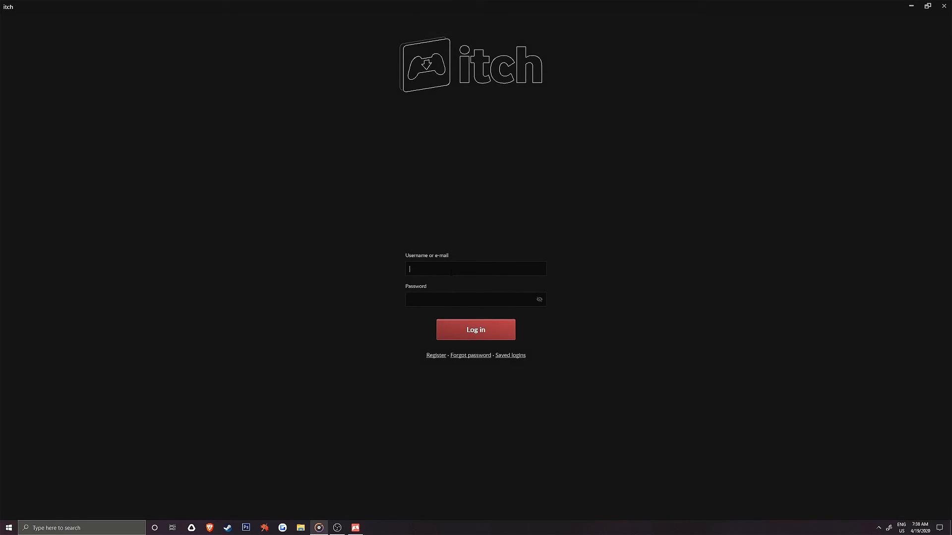
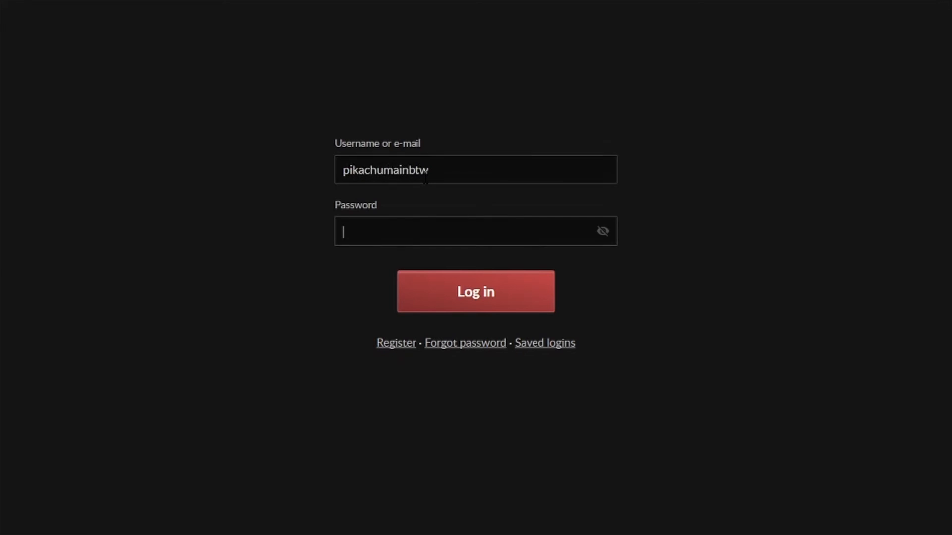
- Log in to the itch client as 'pikach' with the new account
left_click(475, 292)
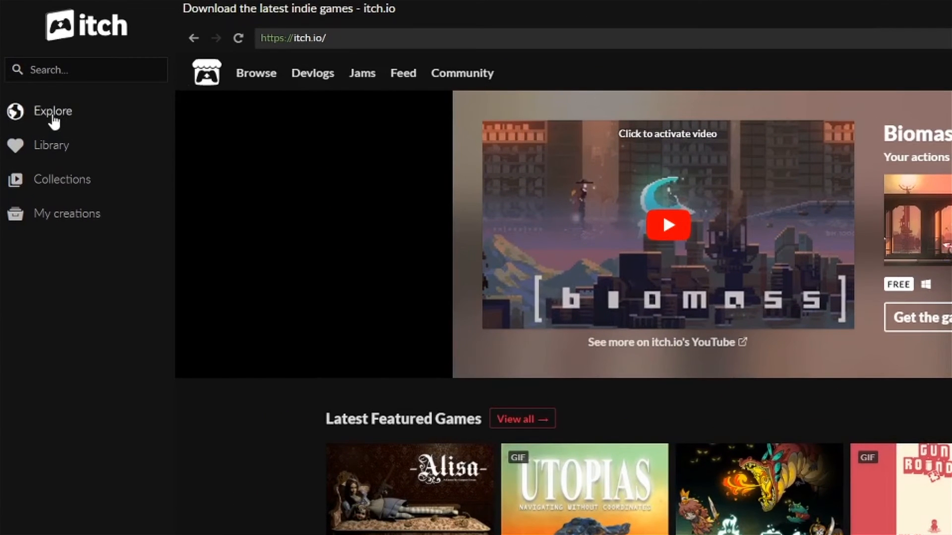
mouse_move(67, 211)
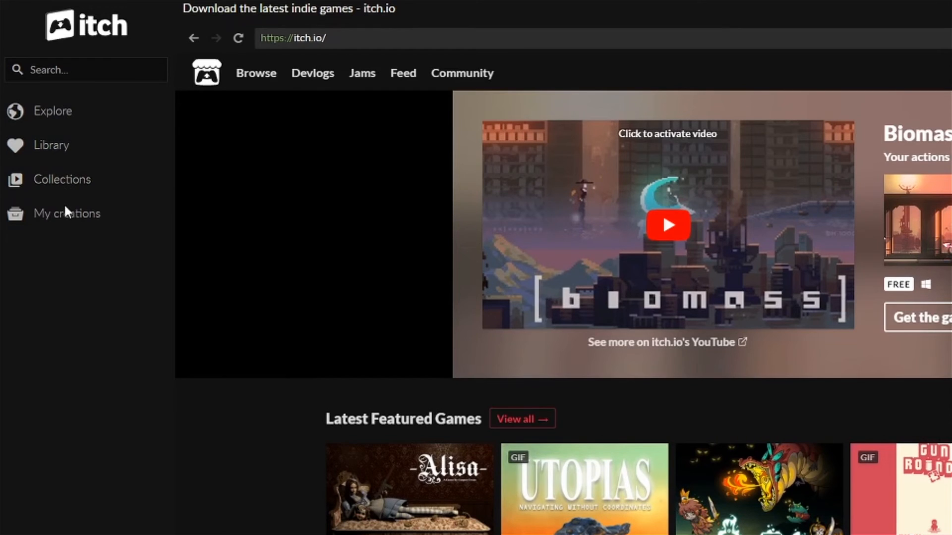
mouse_move(66, 214)
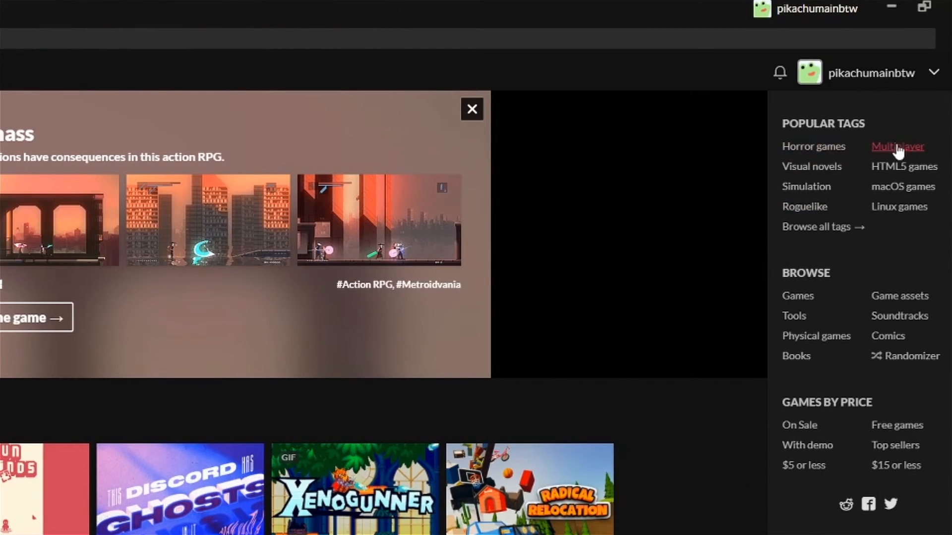
mouse_move(905, 360)
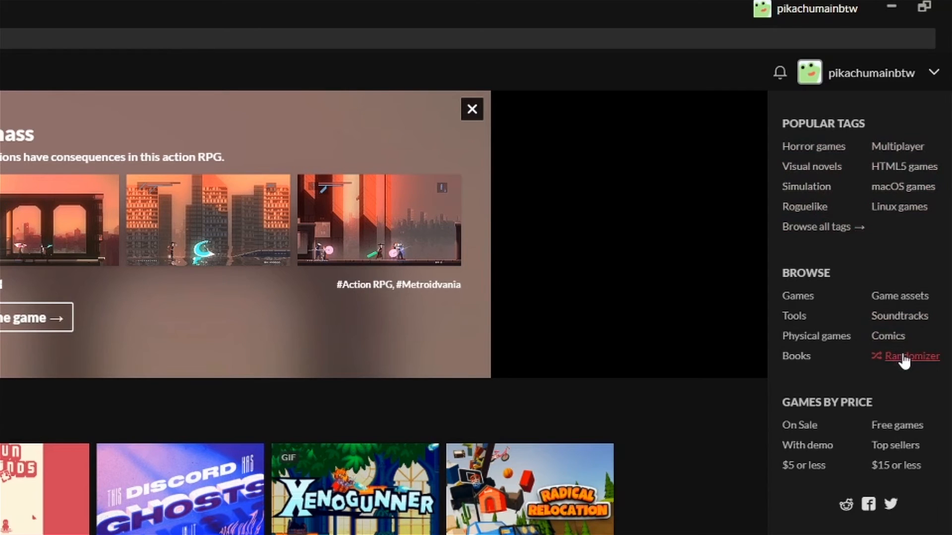
mouse_move(806, 446)
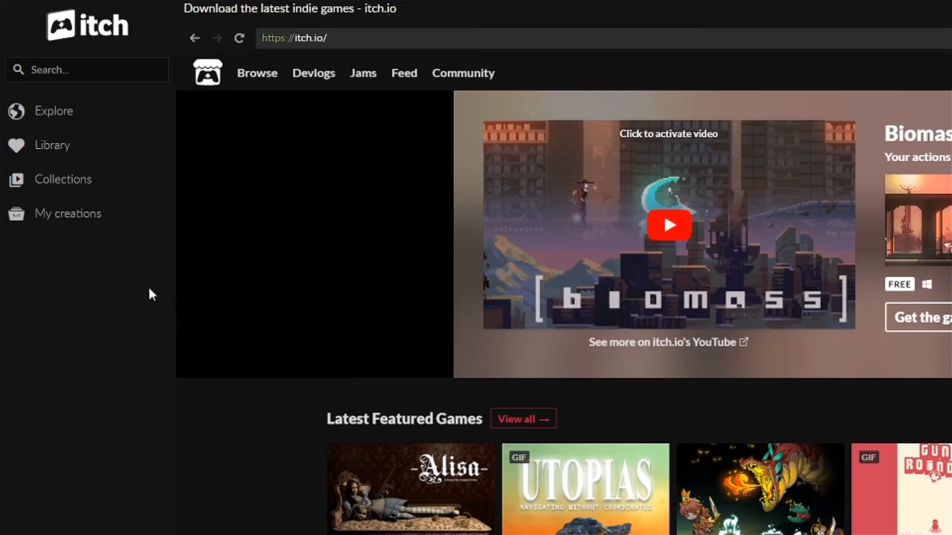
- Search for 'baldi' and open the Baldi's Basics - Challenges Demo store page
type("b")
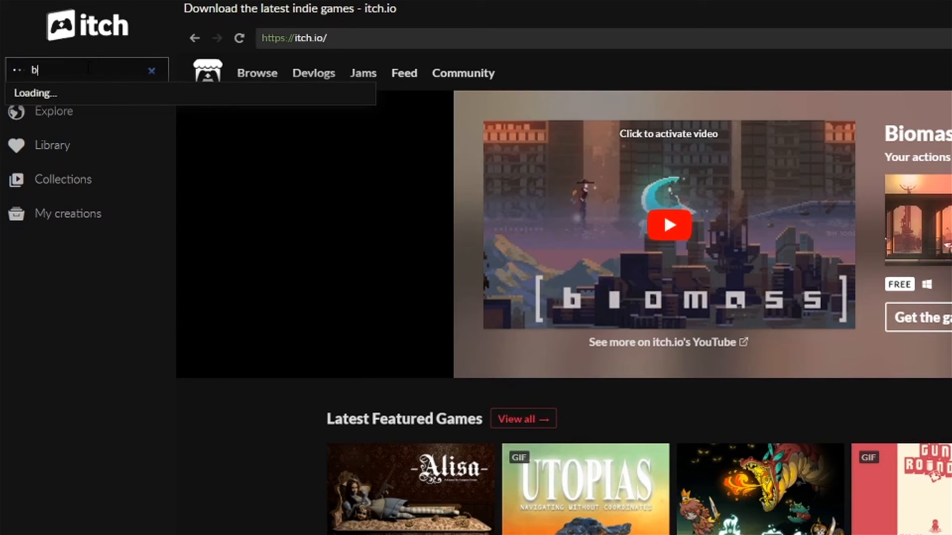
type("aldi")
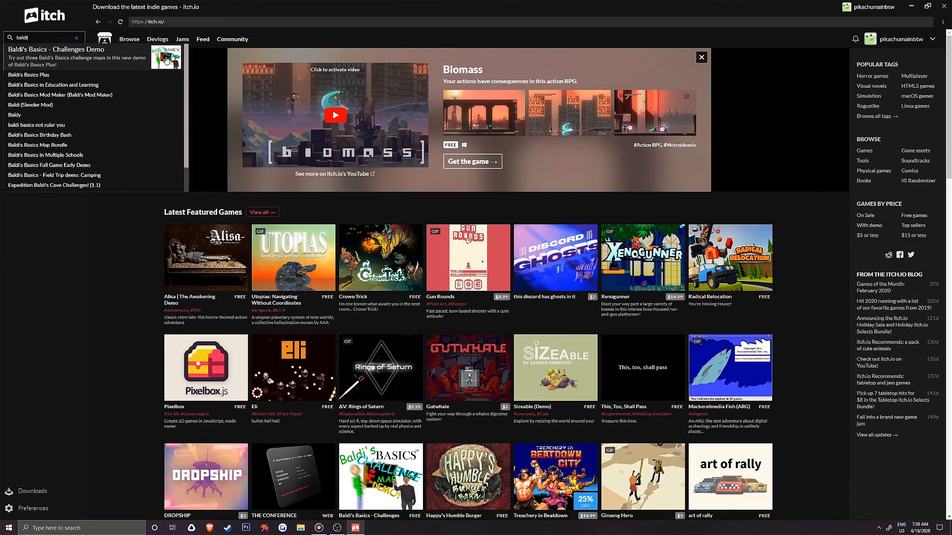
left_click(55, 49)
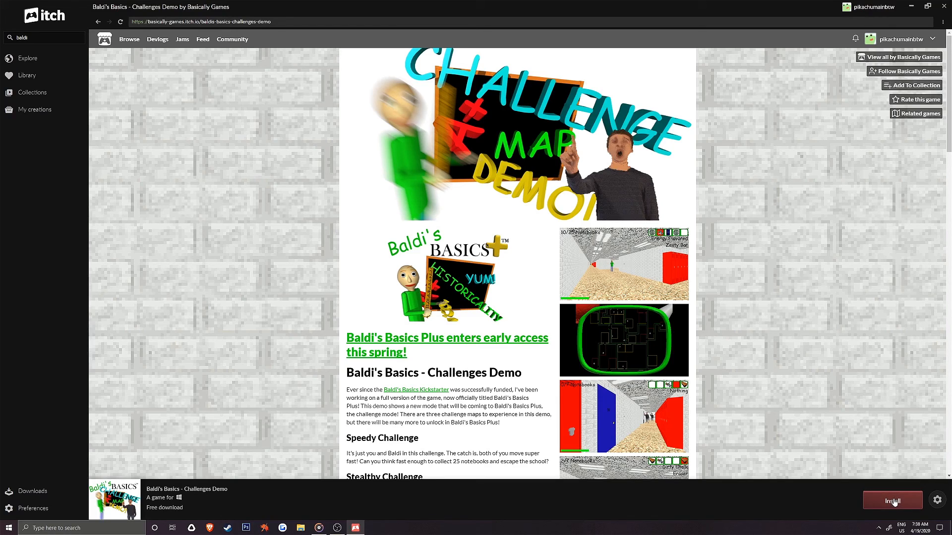
- Start installing the demo, review available versions, and keep the Windows 64bit build
left_click(891, 500)
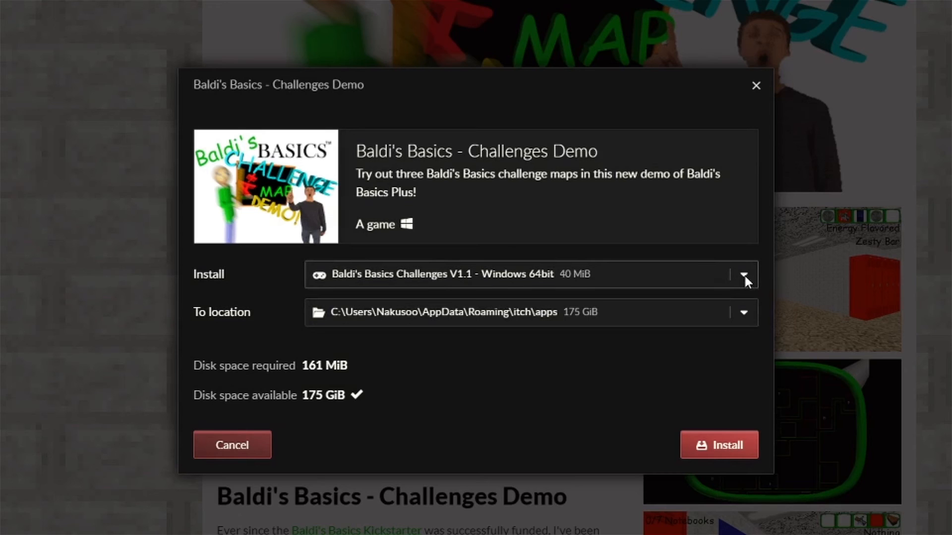
left_click(742, 275)
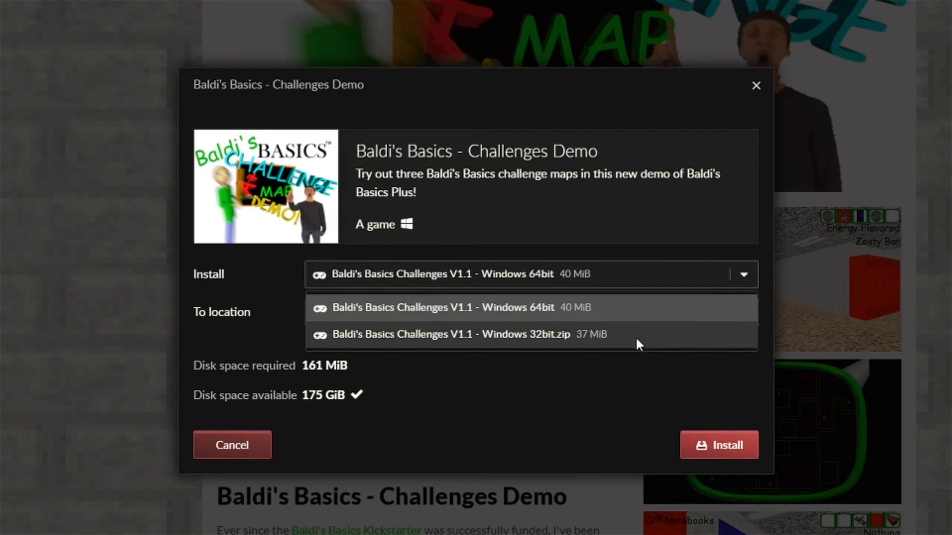
mouse_move(645, 323)
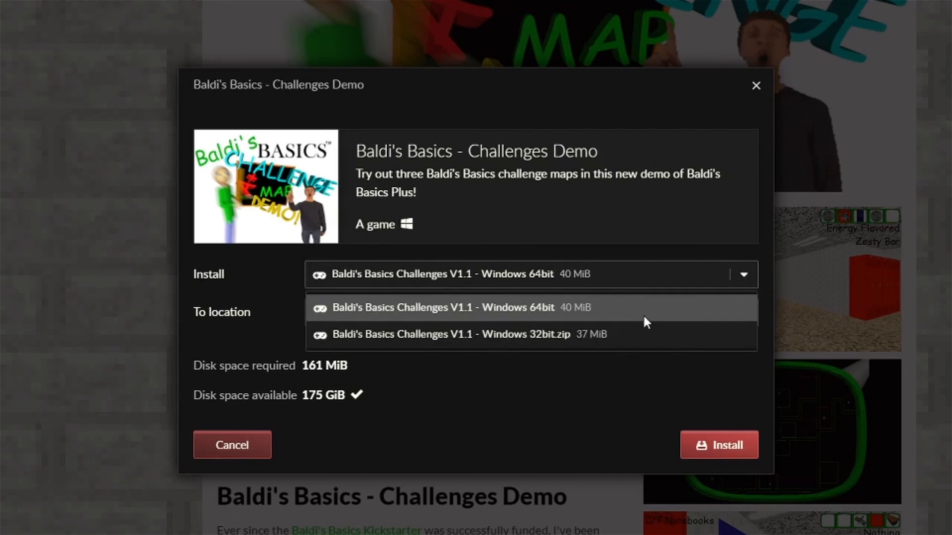
mouse_move(737, 306)
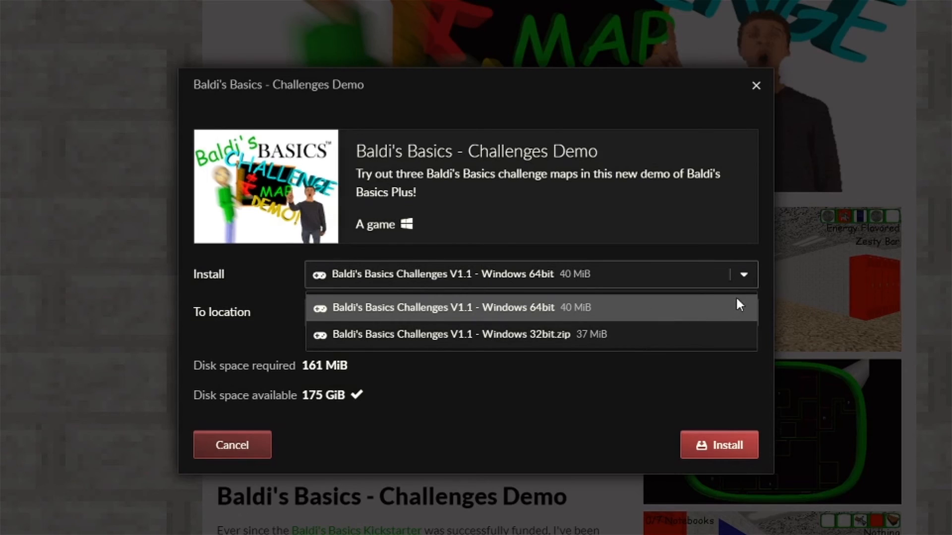
mouse_move(553, 317)
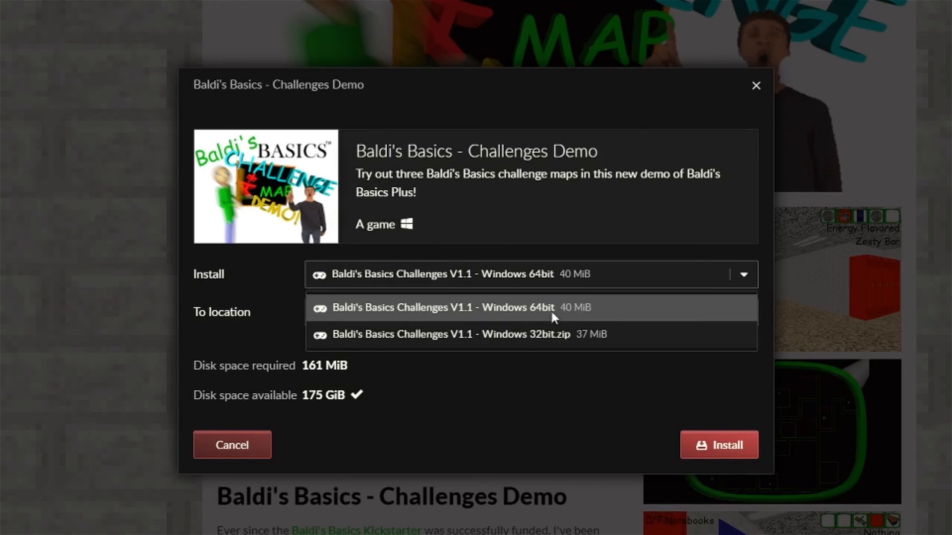
mouse_move(686, 320)
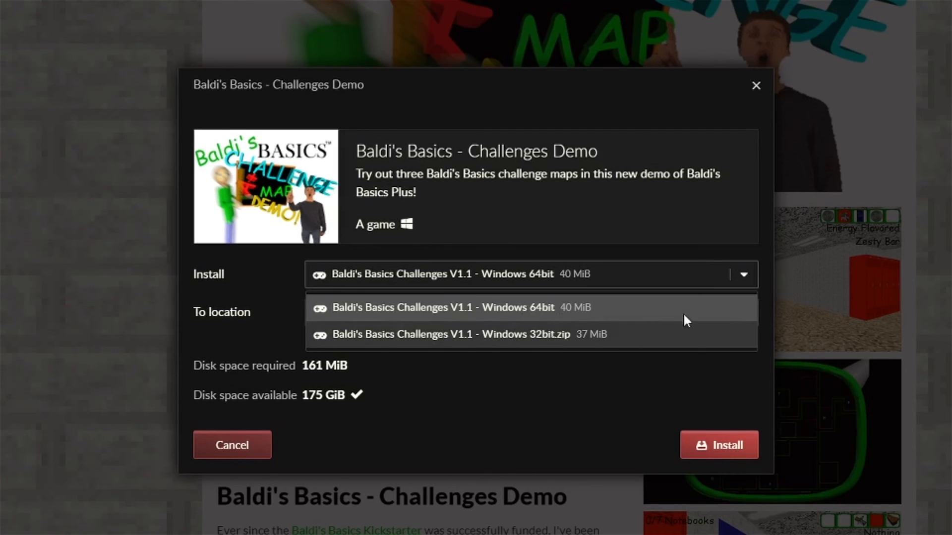
mouse_move(744, 281)
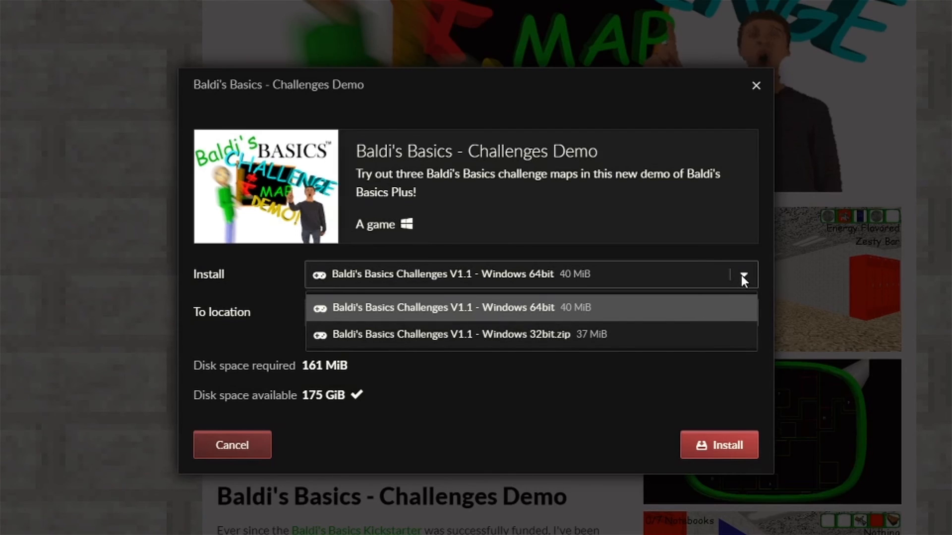
left_click(432, 273)
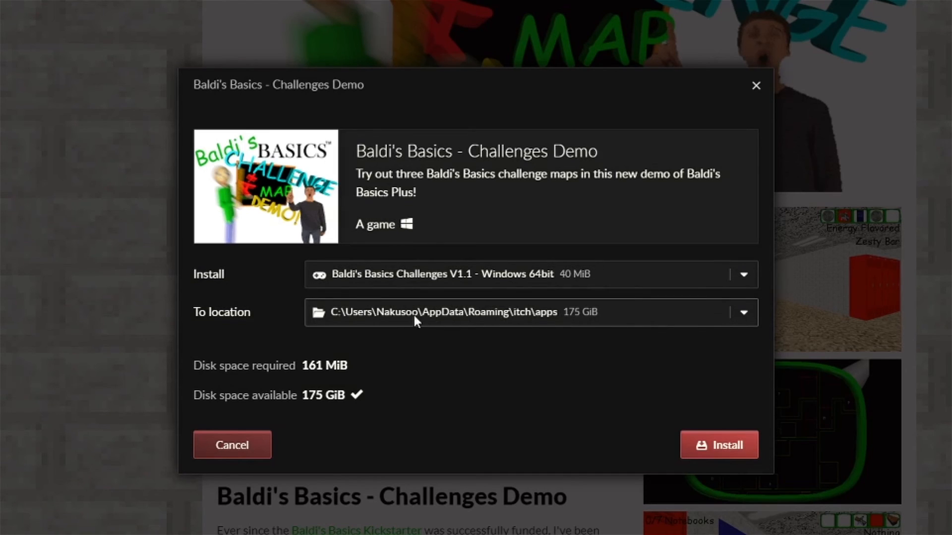
mouse_move(626, 328)
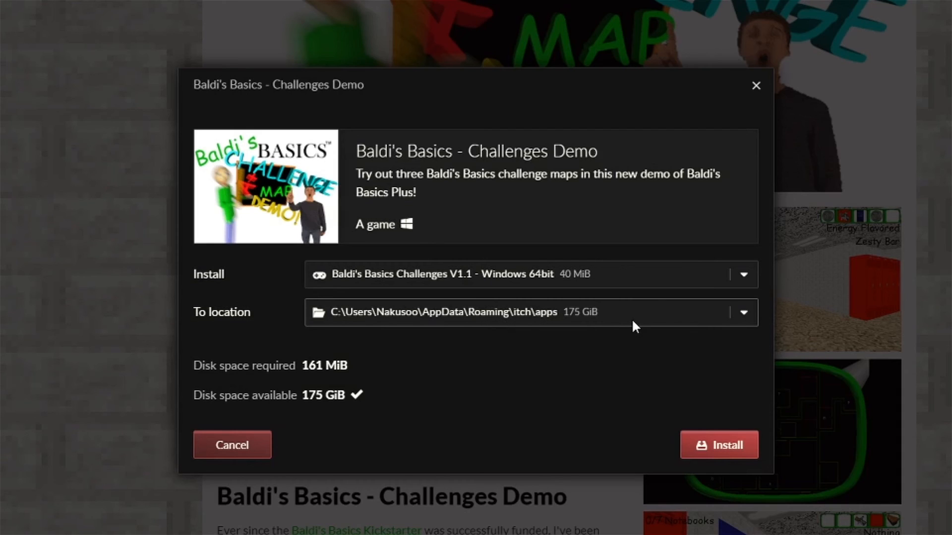
mouse_move(745, 318)
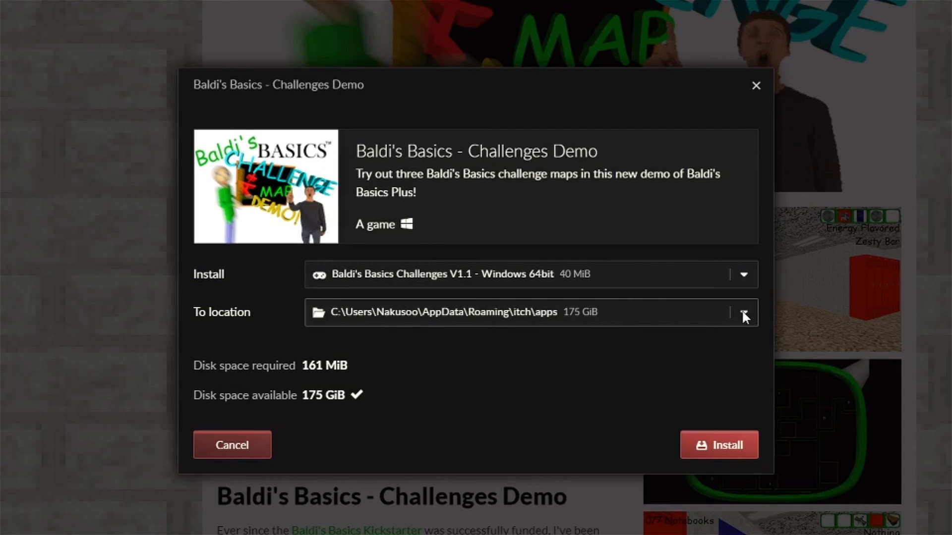
mouse_move(749, 315)
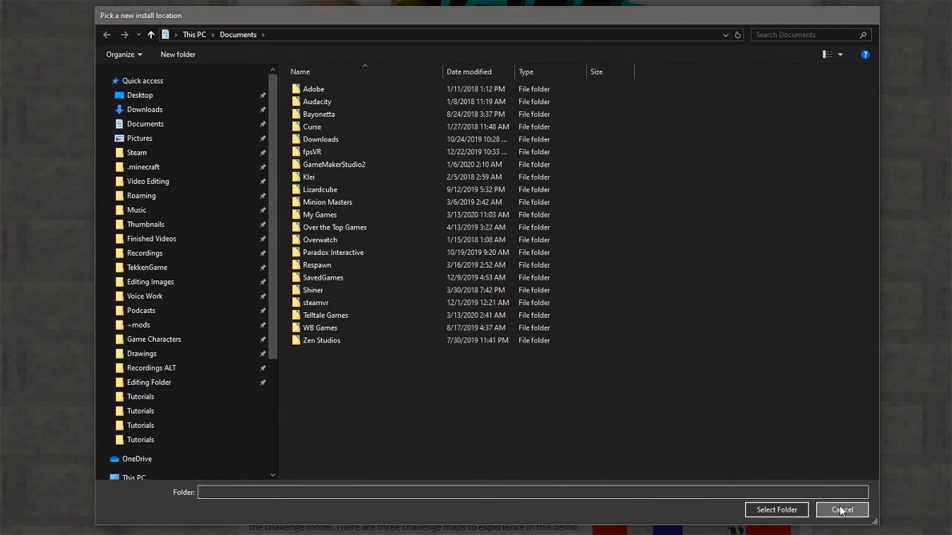
left_click(841, 510)
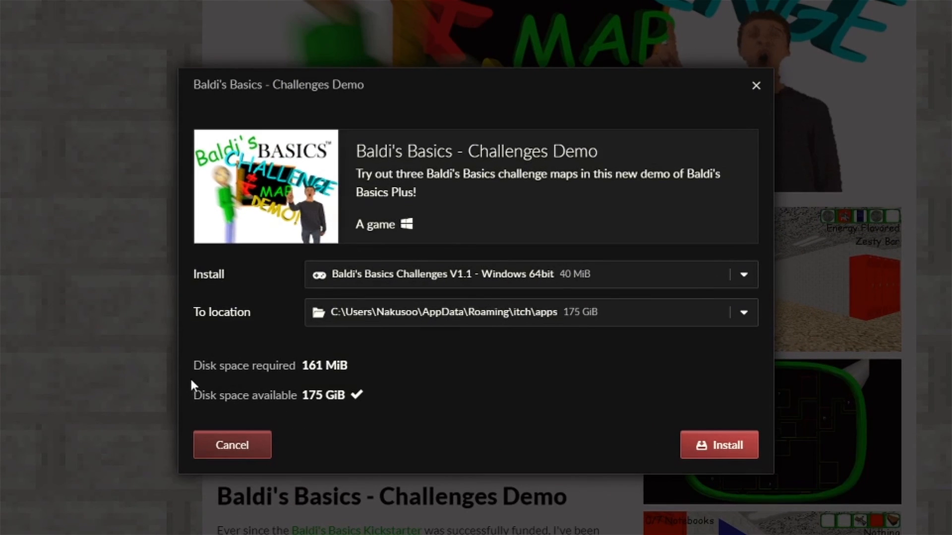
mouse_move(336, 417)
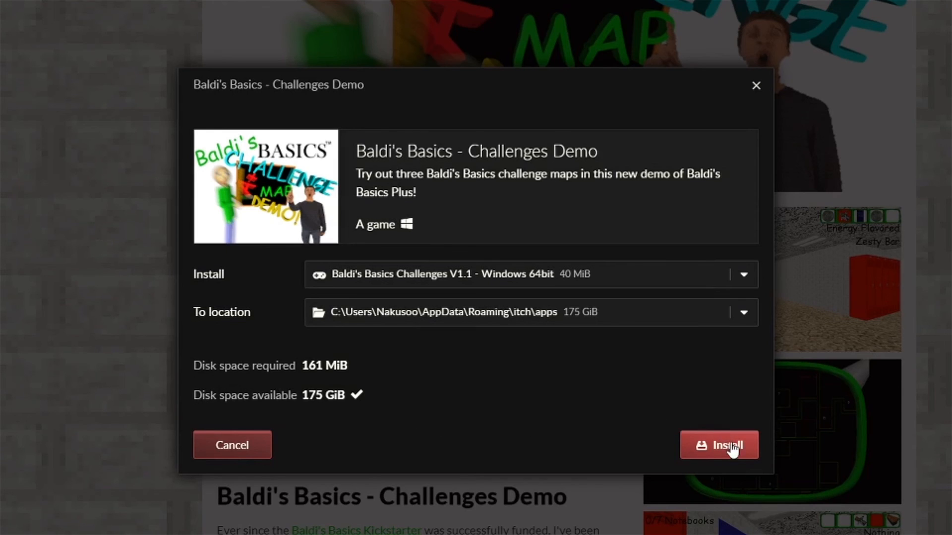
- Install the demo and close the Downloads window once it finishes
left_click(719, 444)
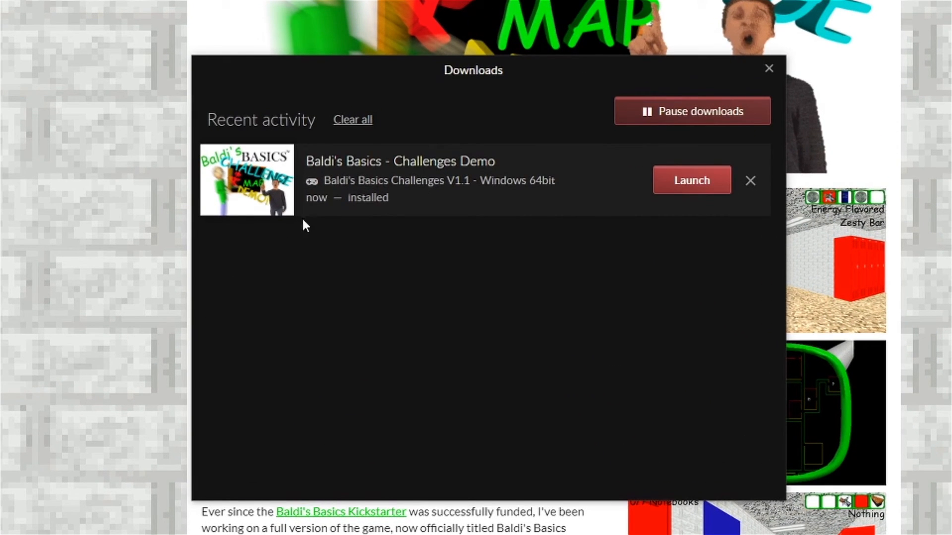
mouse_move(685, 206)
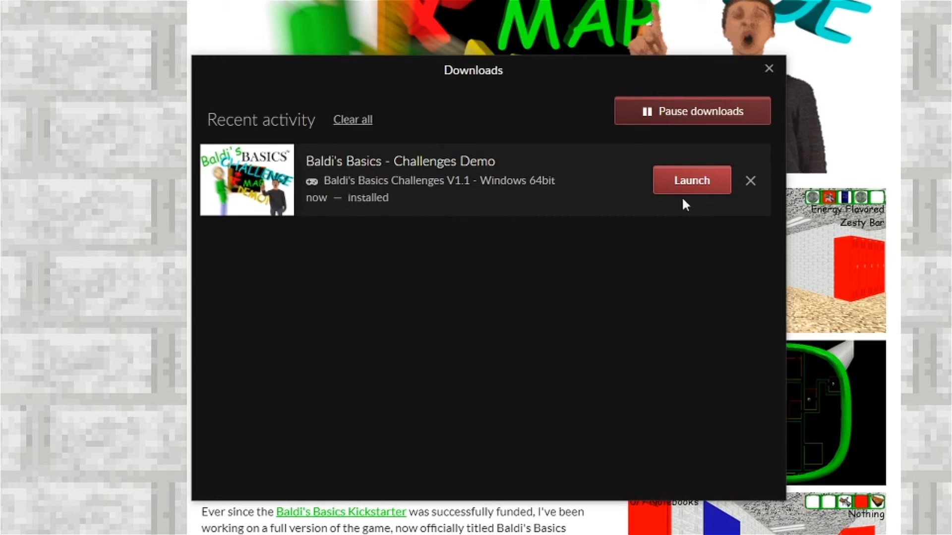
left_click(768, 69)
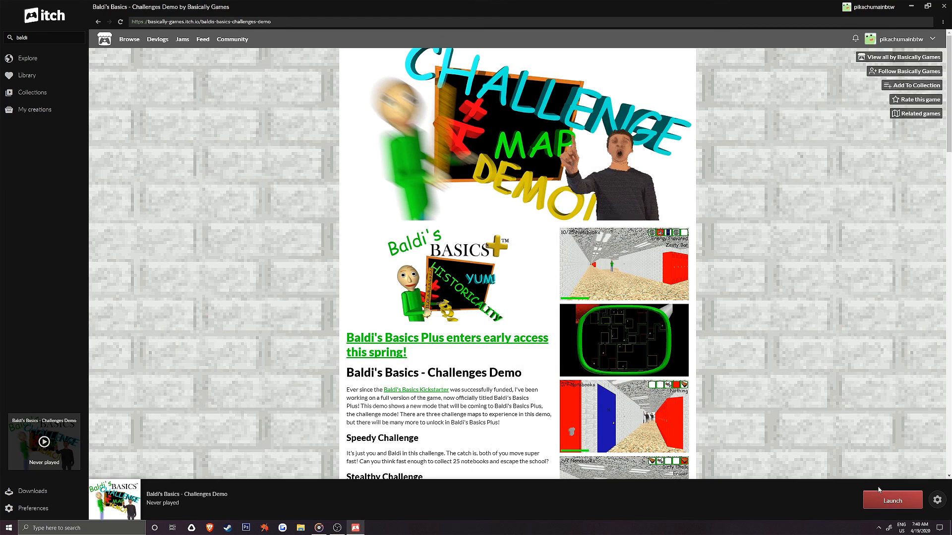
- Launch the demo once, then open the Windows 64bit install folder in File Explorer
left_click(892, 500)
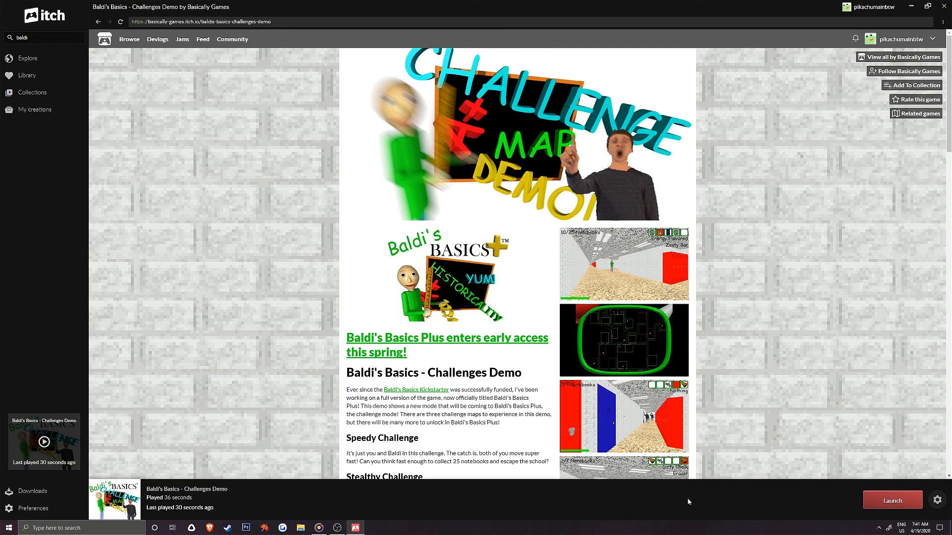
mouse_move(891, 500)
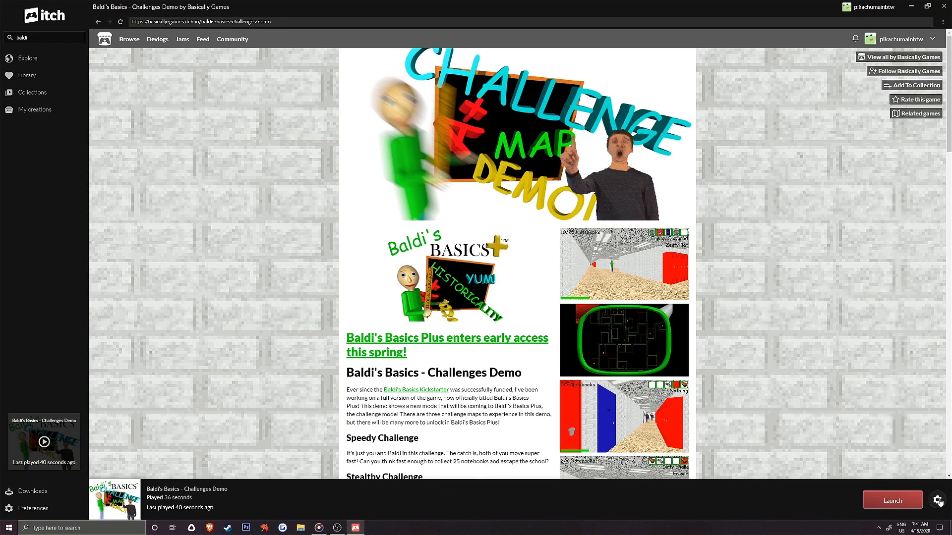
left_click(892, 500)
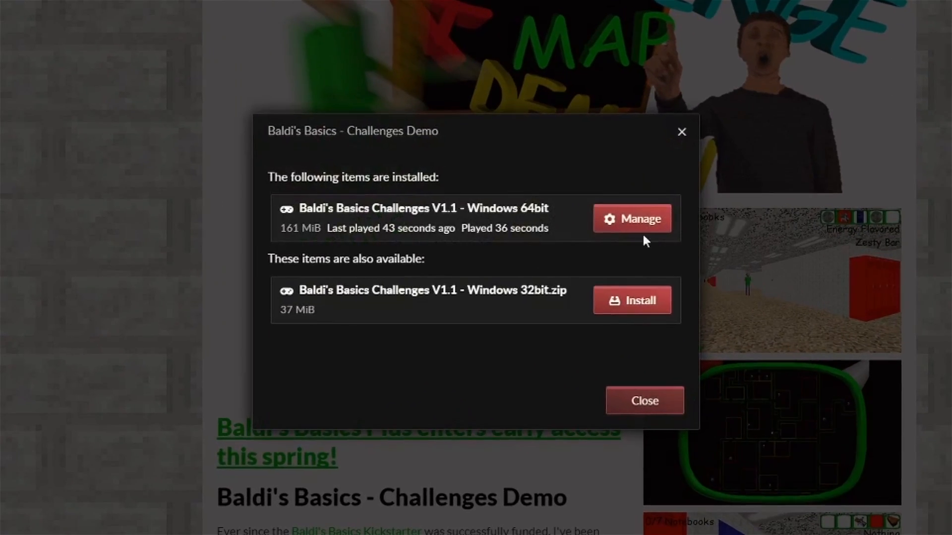
left_click(631, 218)
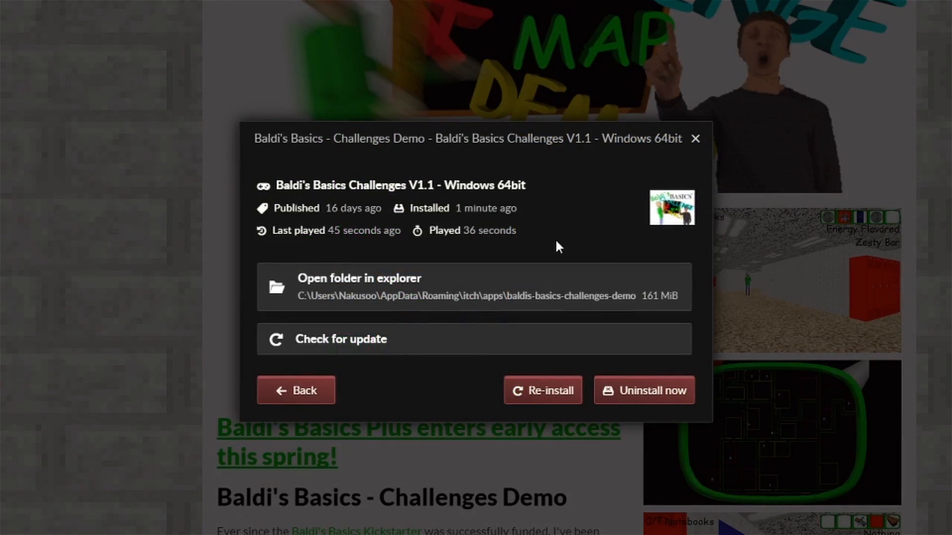
left_click(359, 287)
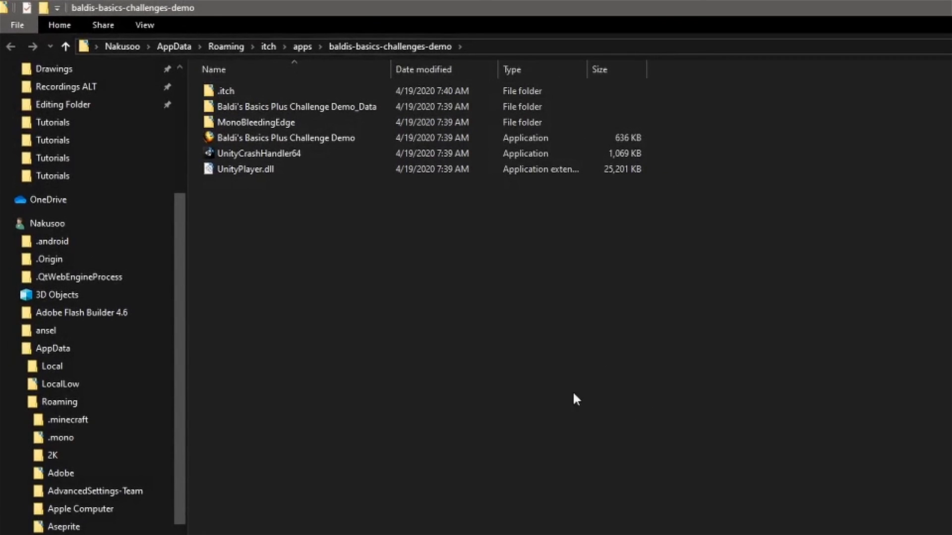
- Launch Baldi's Basics Plus Challenge Demo.exe from the install folder so the game's hallway appears
left_click(286, 138)
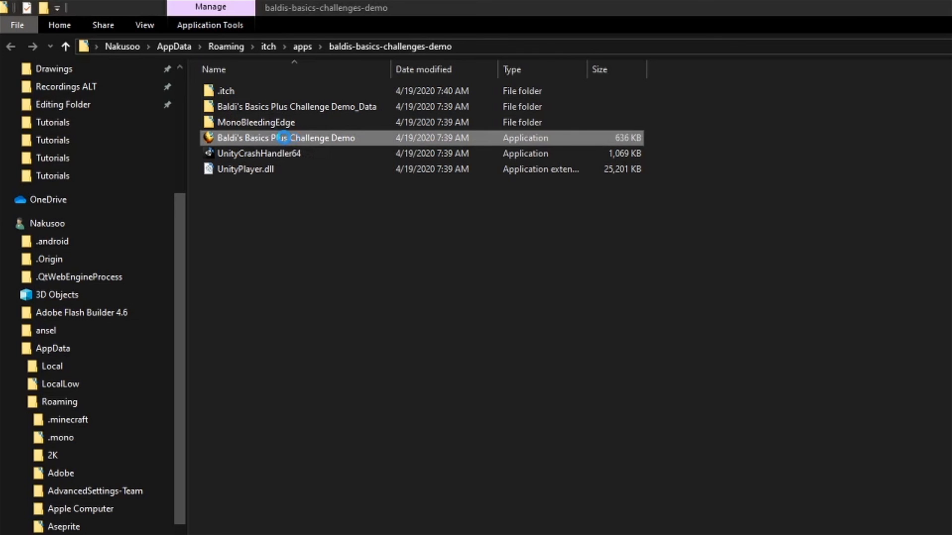
double_click(285, 138)
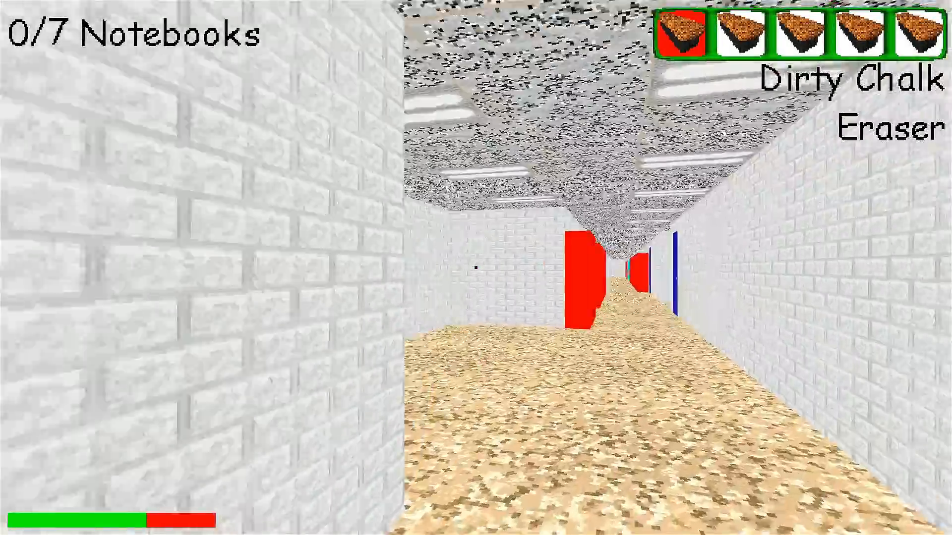